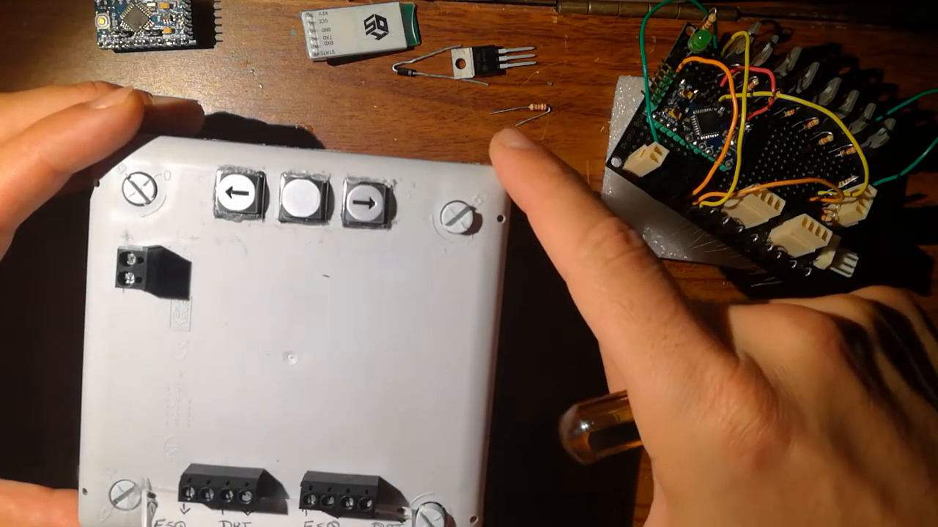
pyautogui.click(367, 198)
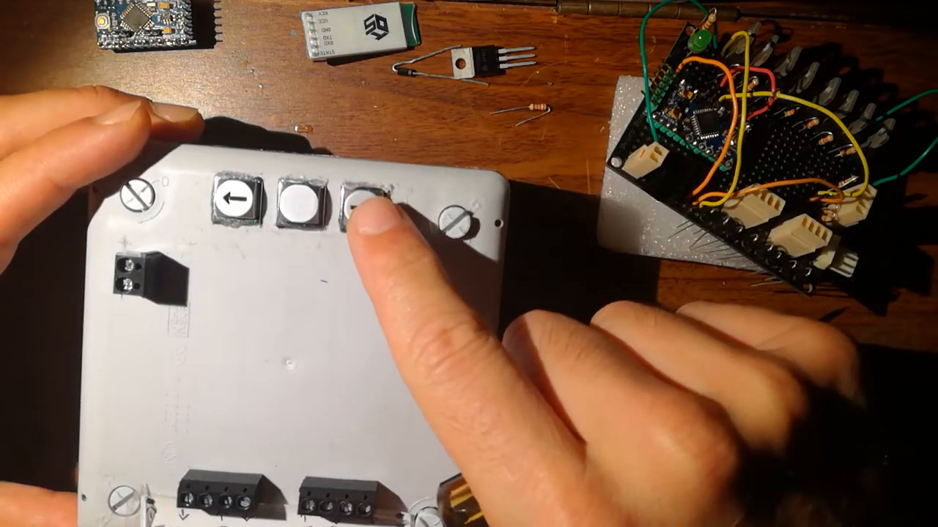